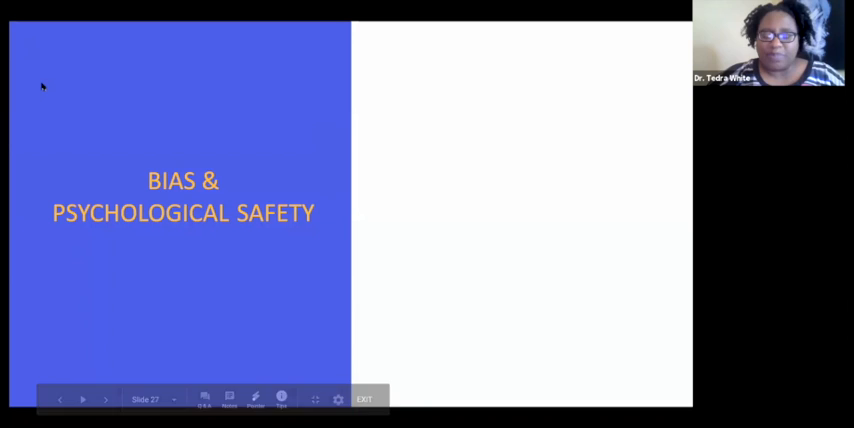
pyautogui.moveTo(103, 144)
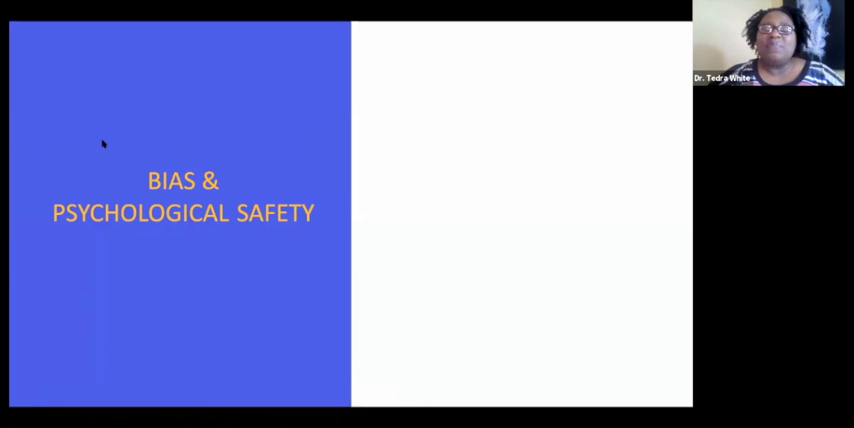